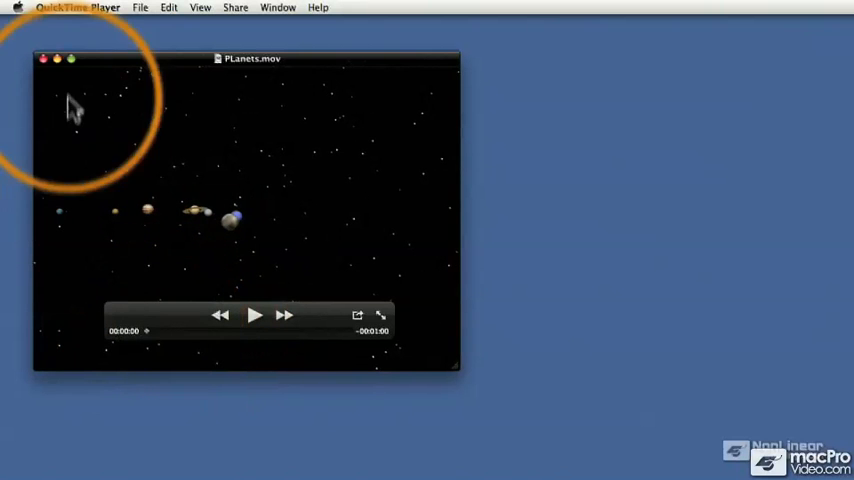
Close the Planets movie window in QuickTime Player.
left_click(44, 58)
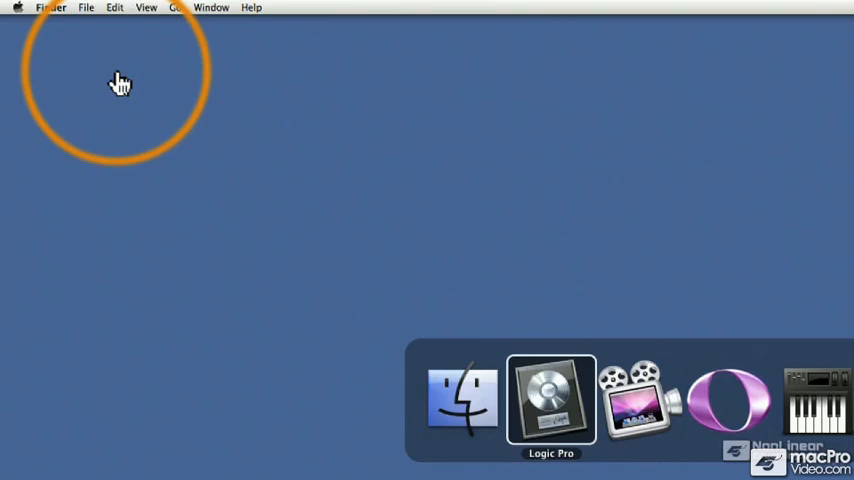
Create a new Empty Project with one Software Instrument track.
left_click(100, 7)
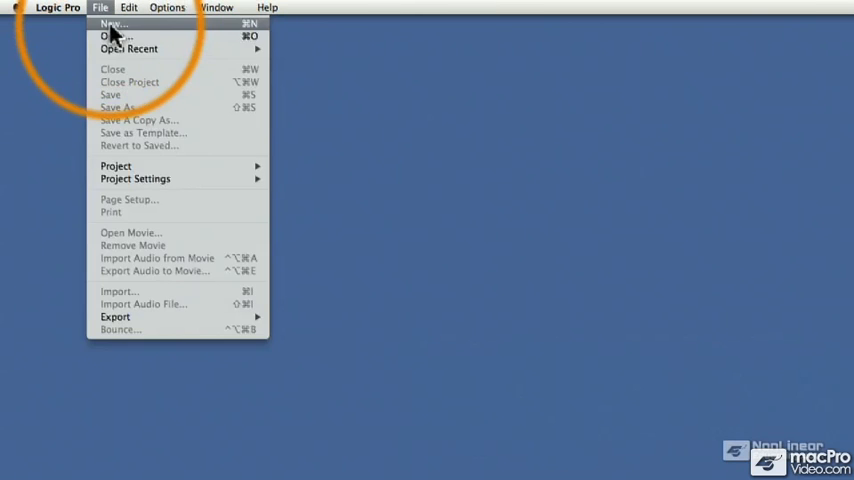
left_click(112, 23)
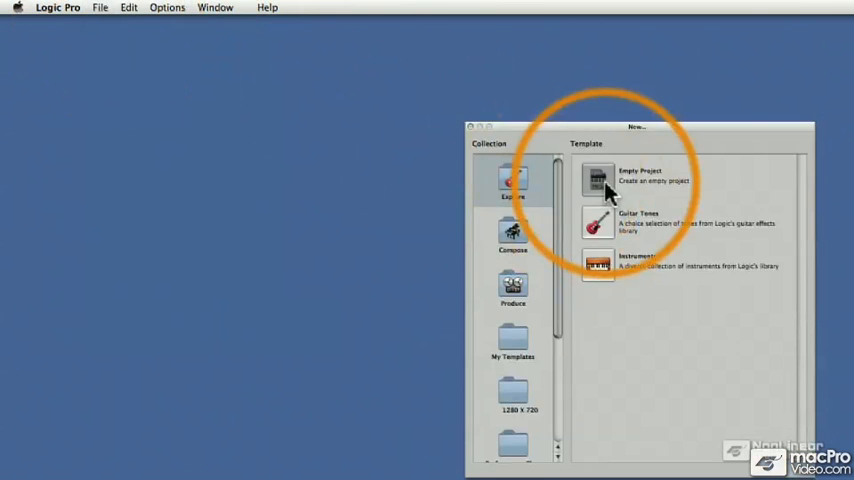
left_click(597, 178)
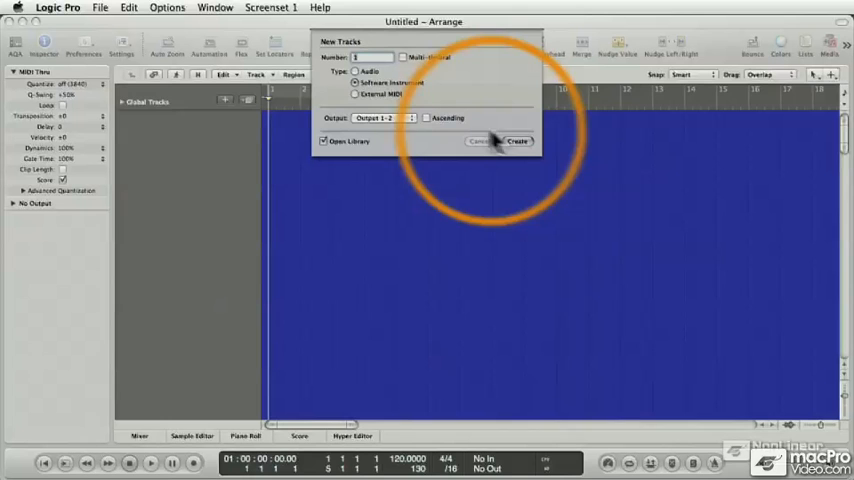
left_click(517, 141)
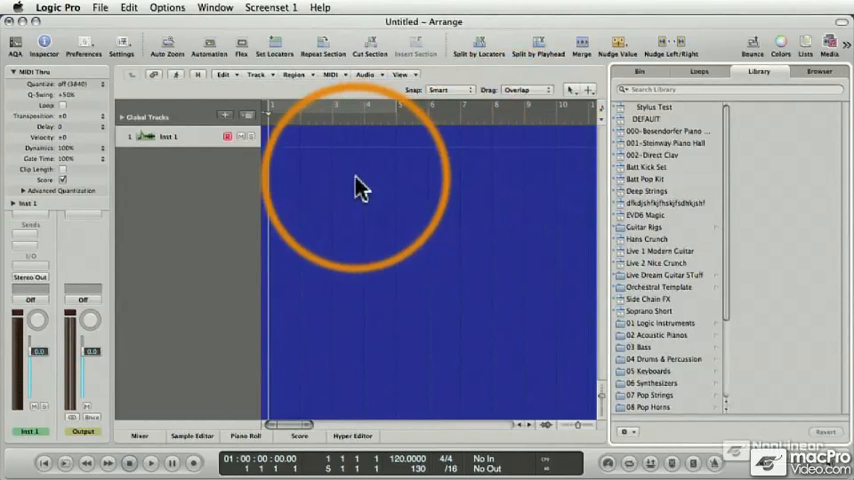
Open Project Settings > Synchronization, showing the 25 fps frame rate.
left_click(128, 48)
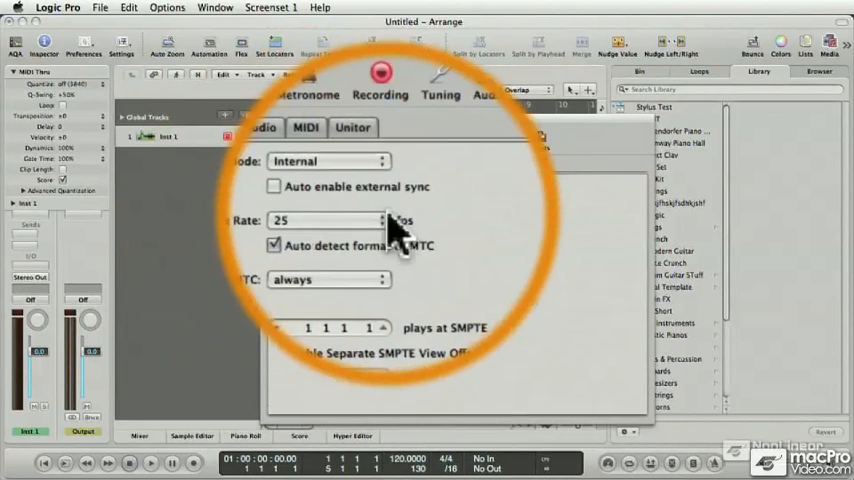
Change the project frame rate from 25 to 30 fps.
left_click(330, 208)
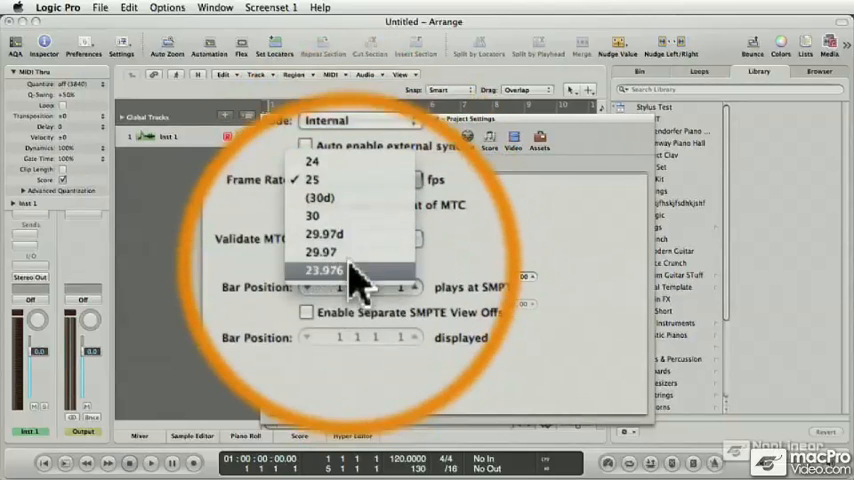
left_click(312, 215)
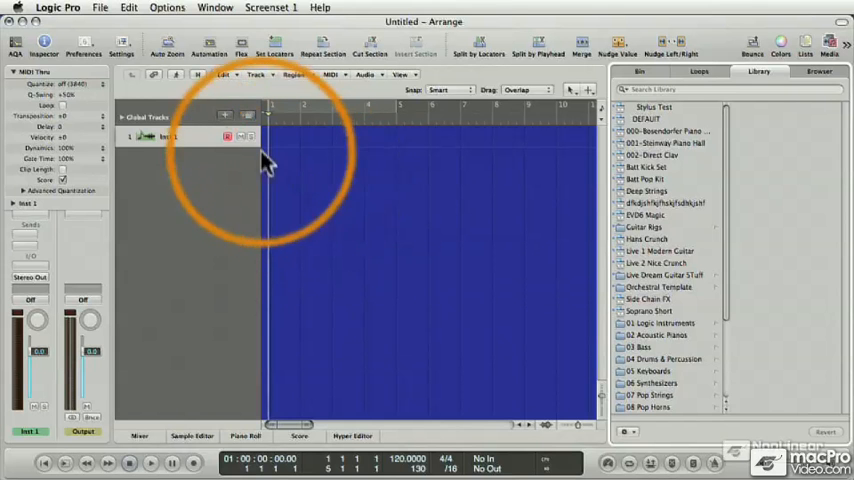
mouse_move(138, 140)
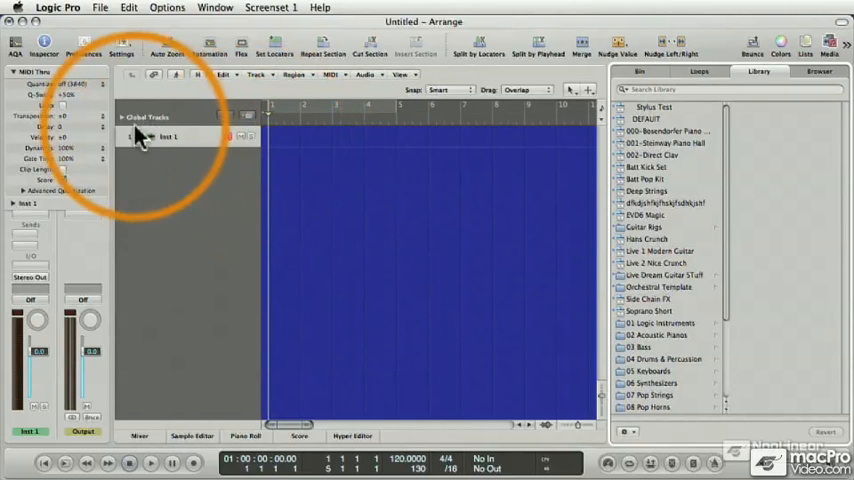
Reveal global tracks, add a Video track, and start choosing a movie.
left_click(122, 117)
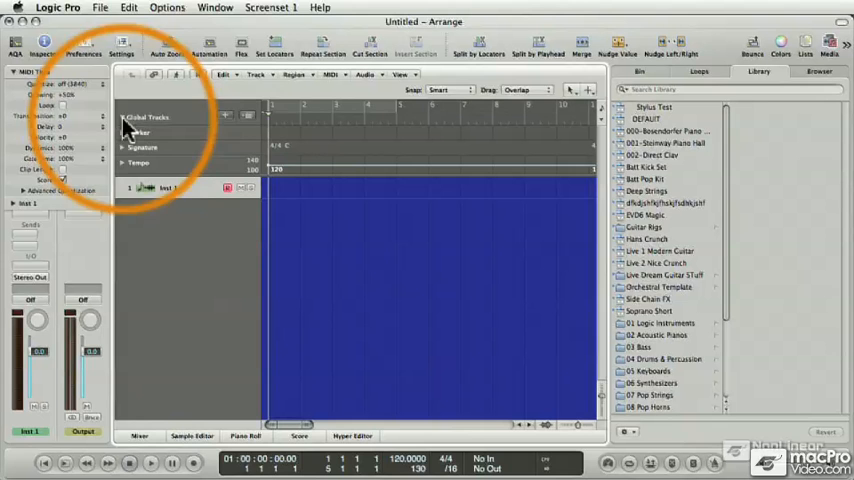
left_click(145, 117)
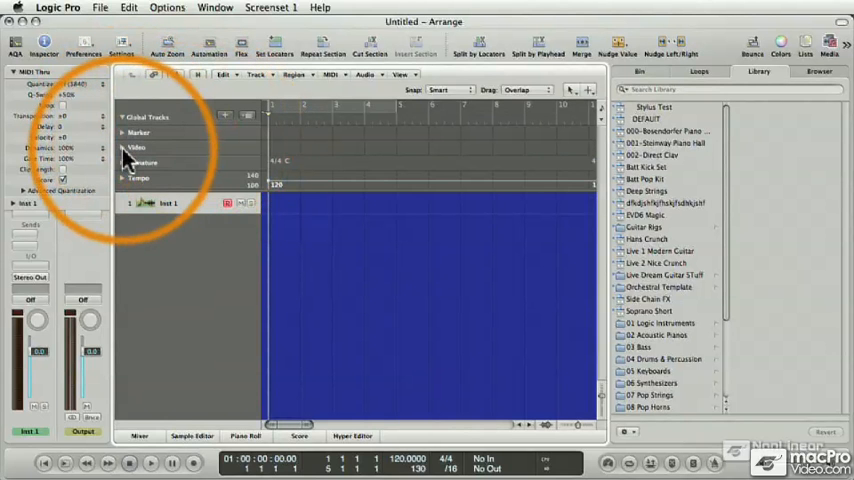
left_click(151, 159)
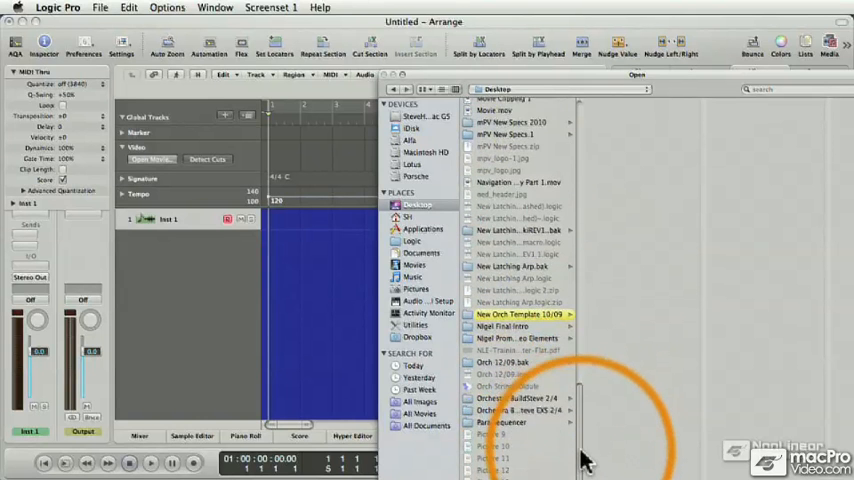
Load Planets.mov from the Desktop as the project movie.
scroll("down", 3)
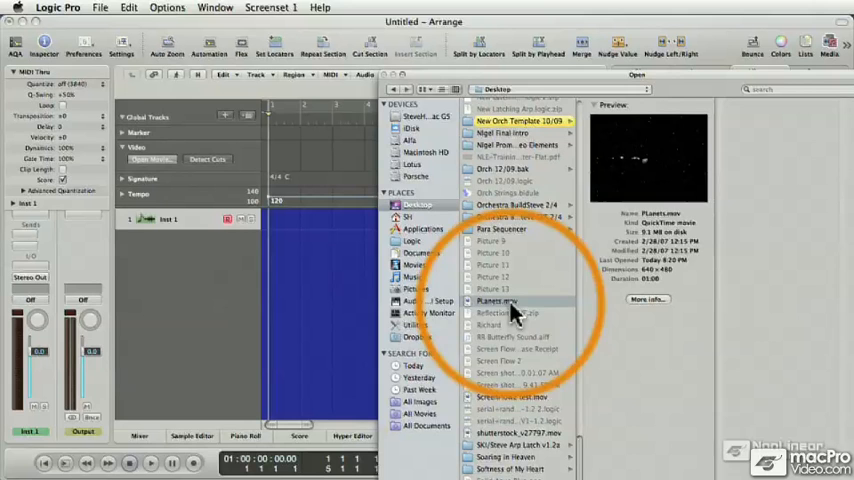
double_click(495, 301)
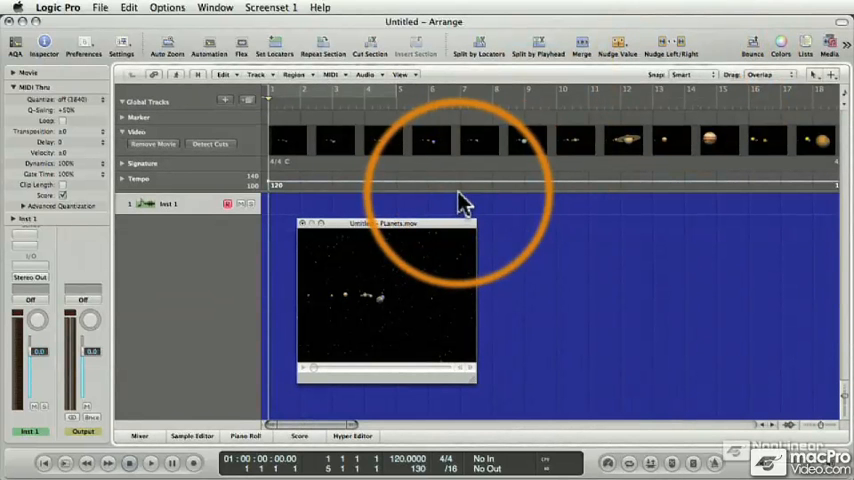
Play the project to preview the Planets movie in its floating window.
left_click(150, 462)
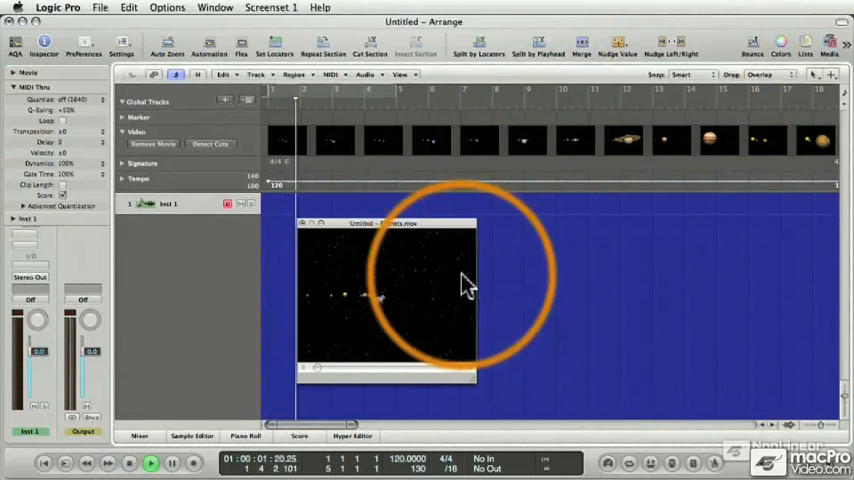